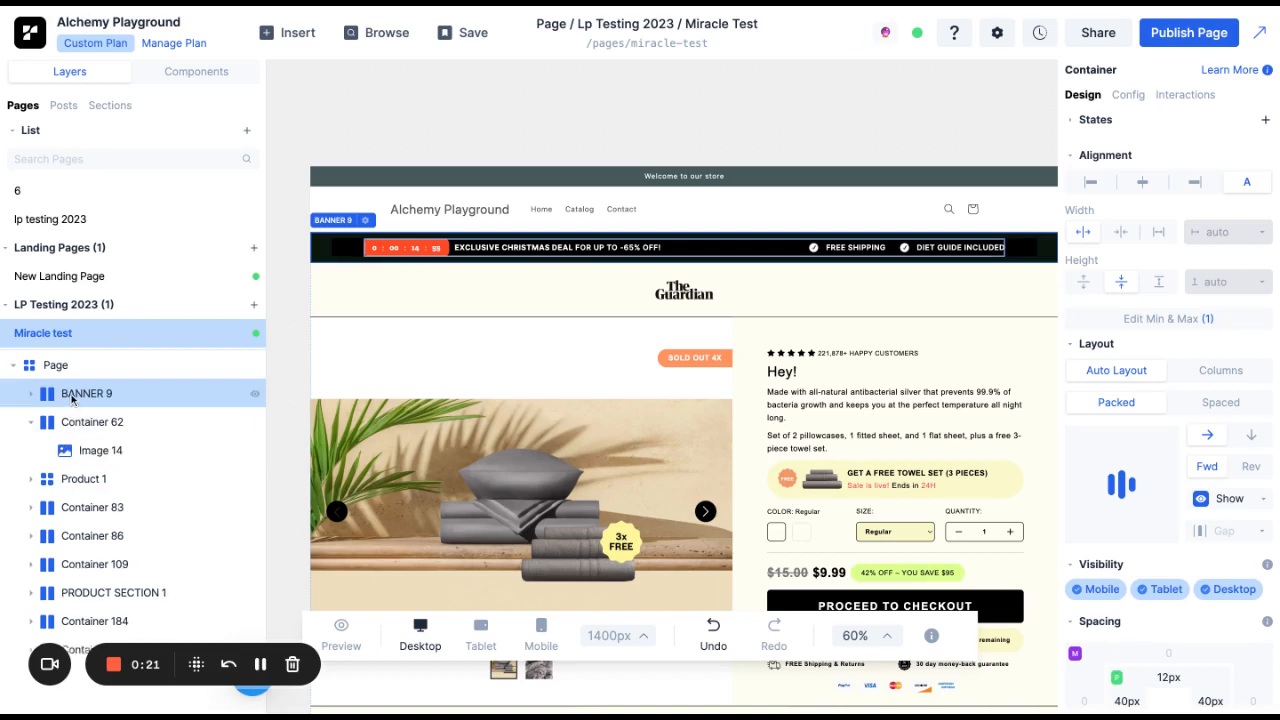
# Change BANNER 9's positioning from Default to Fixed, pinned top left at 0px offsets
pyautogui.scroll(-3)
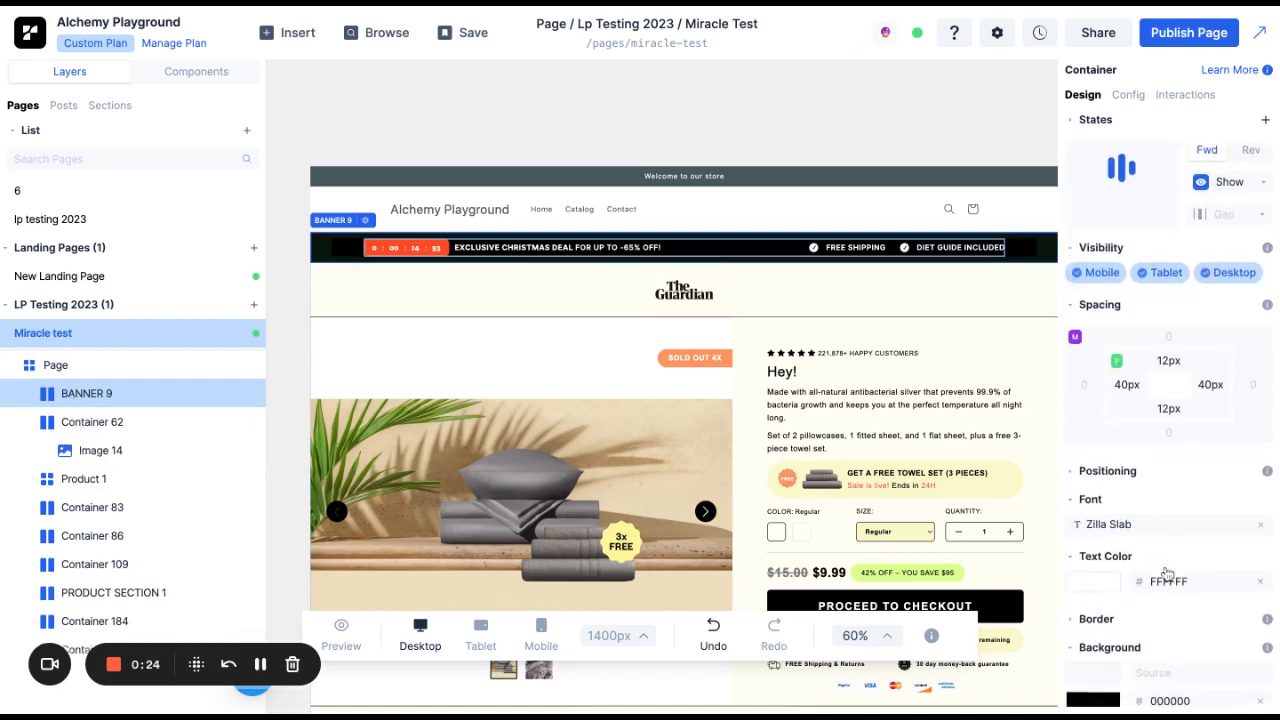
pyautogui.click(1066, 120)
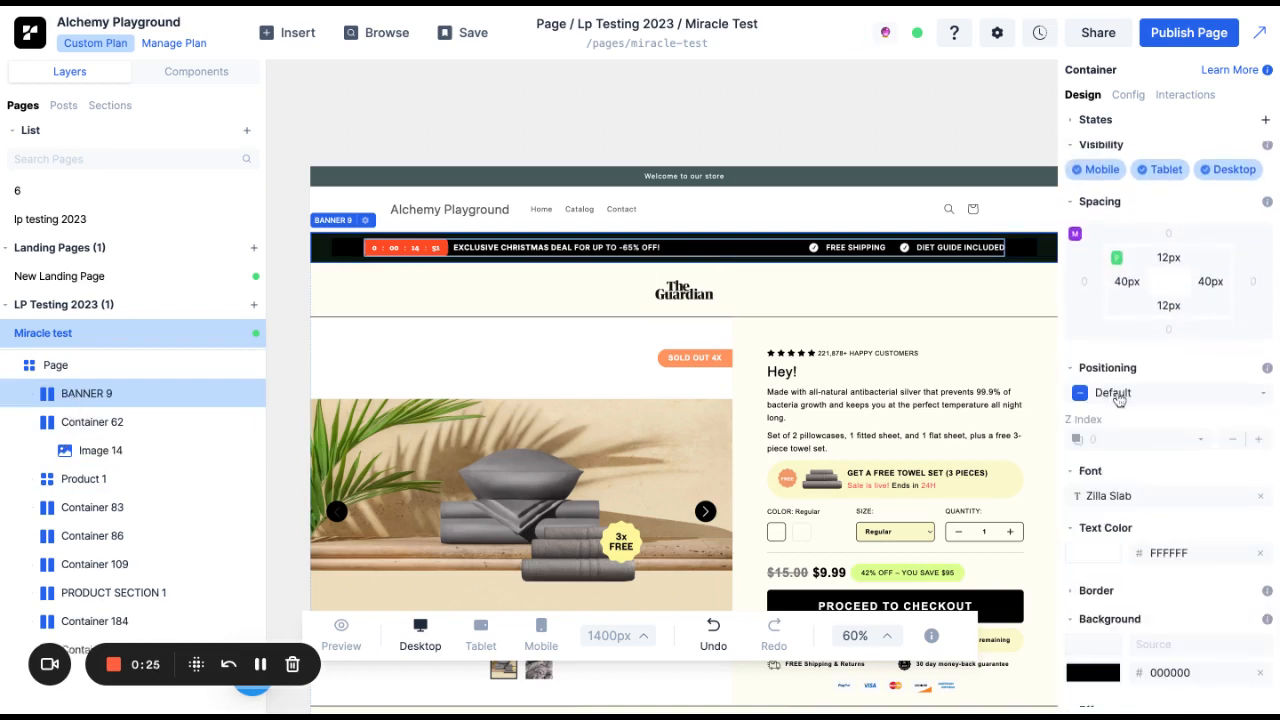
pyautogui.click(1112, 392)
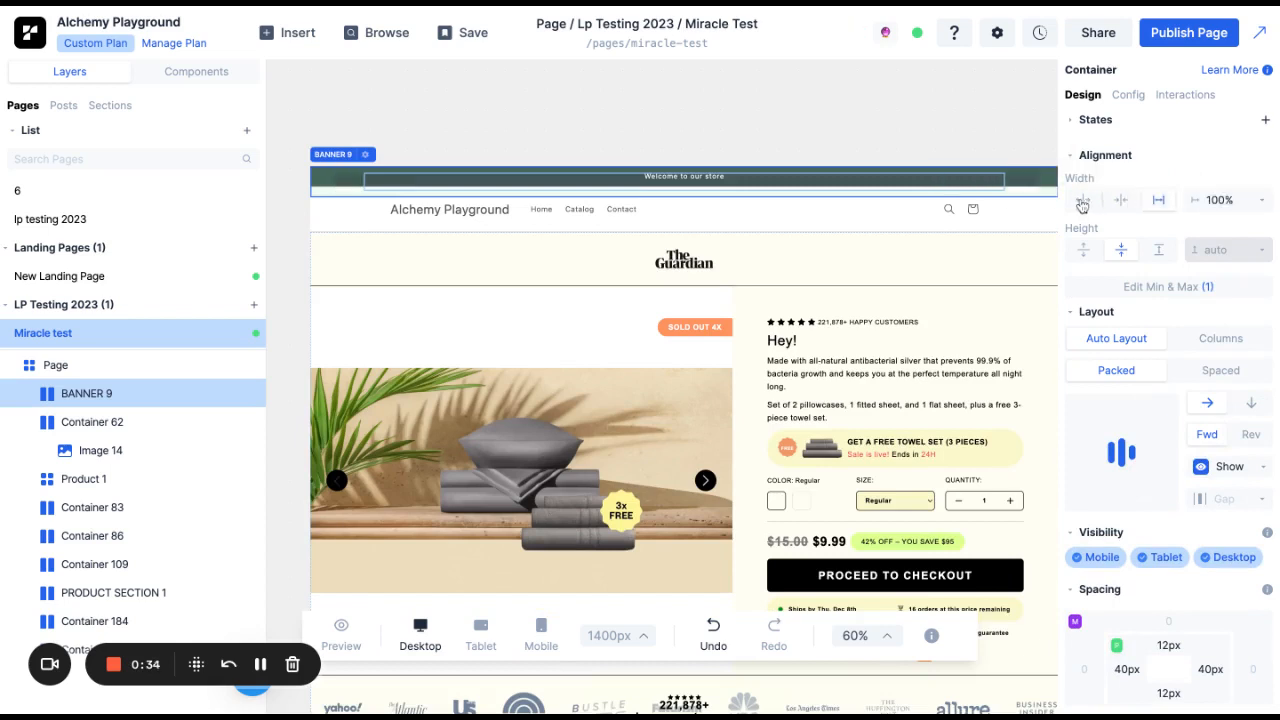
# Give BANNER 9 a z-index of 100 so it sits above the welcome bar
pyautogui.scroll(-3)
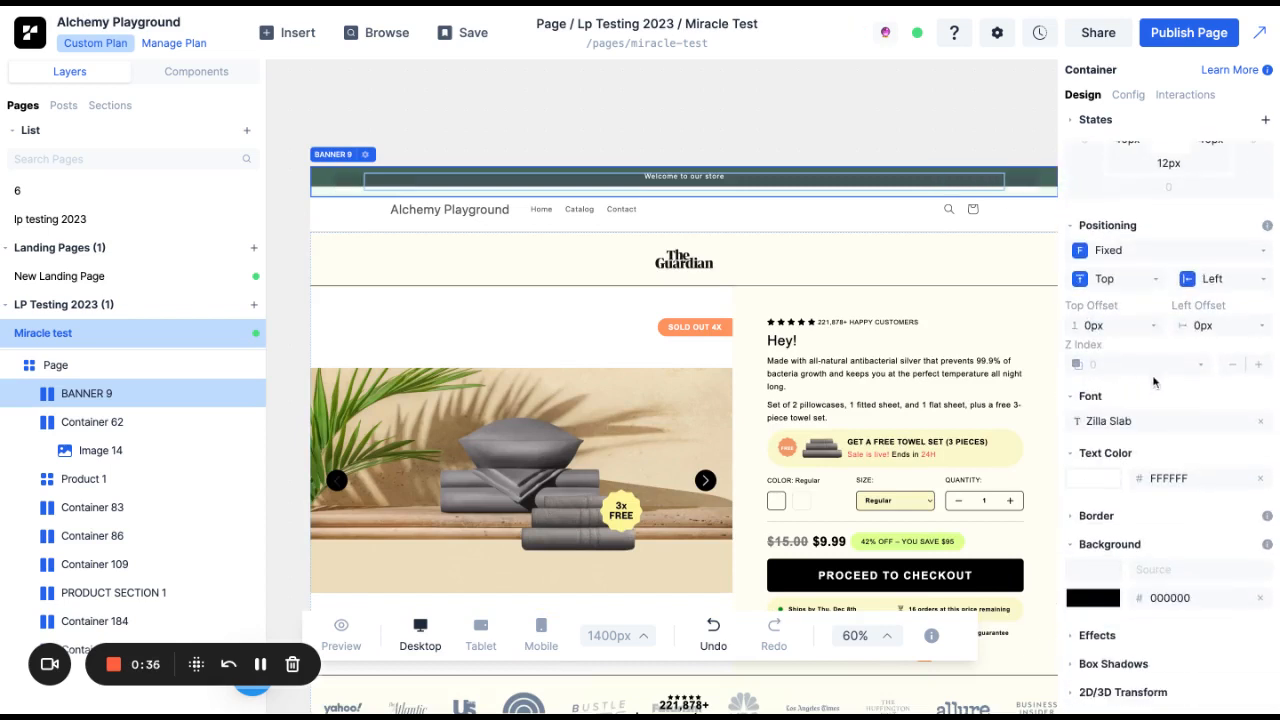
pyautogui.write('100')
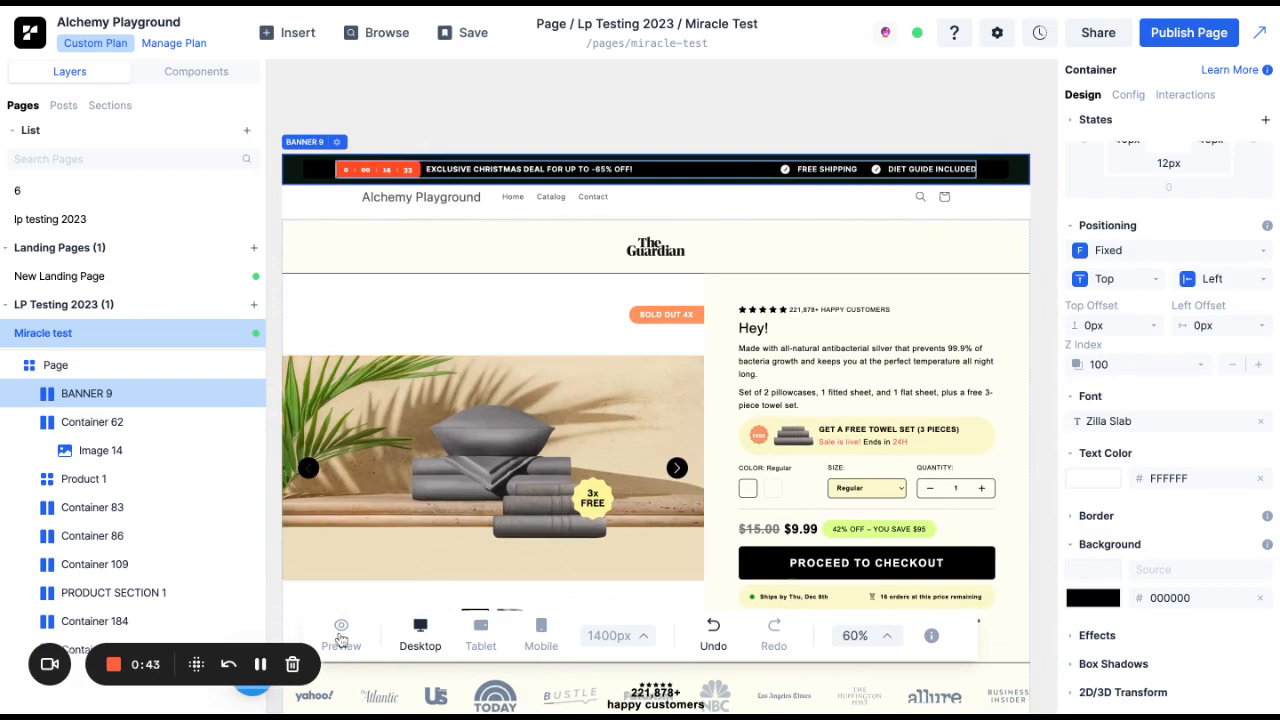
# Return to the States section, which lists only the Default state
pyautogui.click(340, 634)
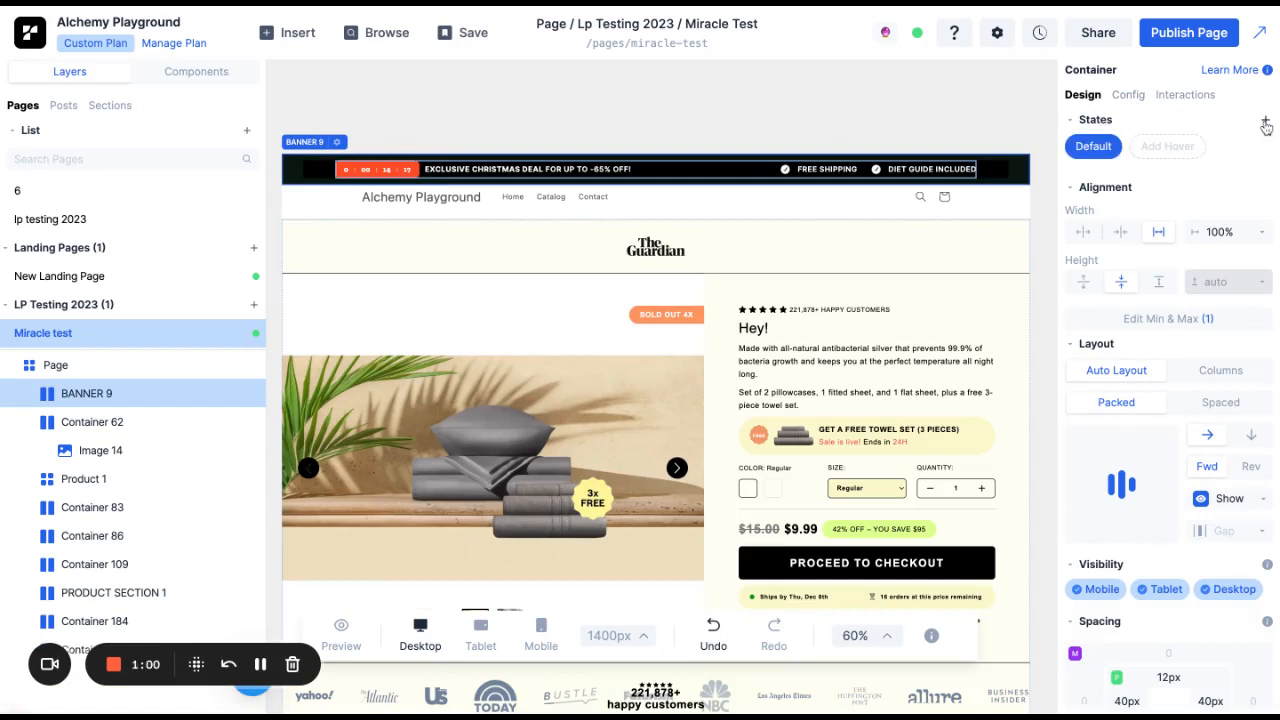
# Add a Showing state shown when pixels from top of page are greater than the threshold
pyautogui.click(1168, 146)
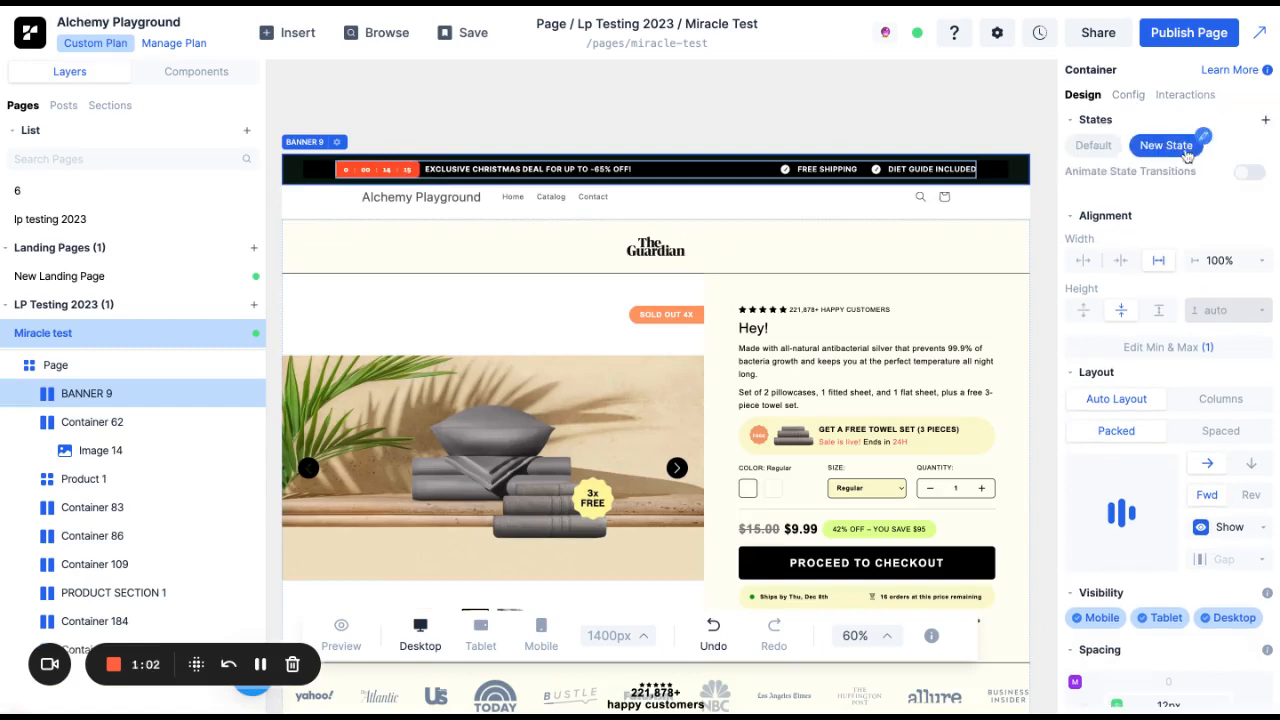
pyautogui.click(1164, 144)
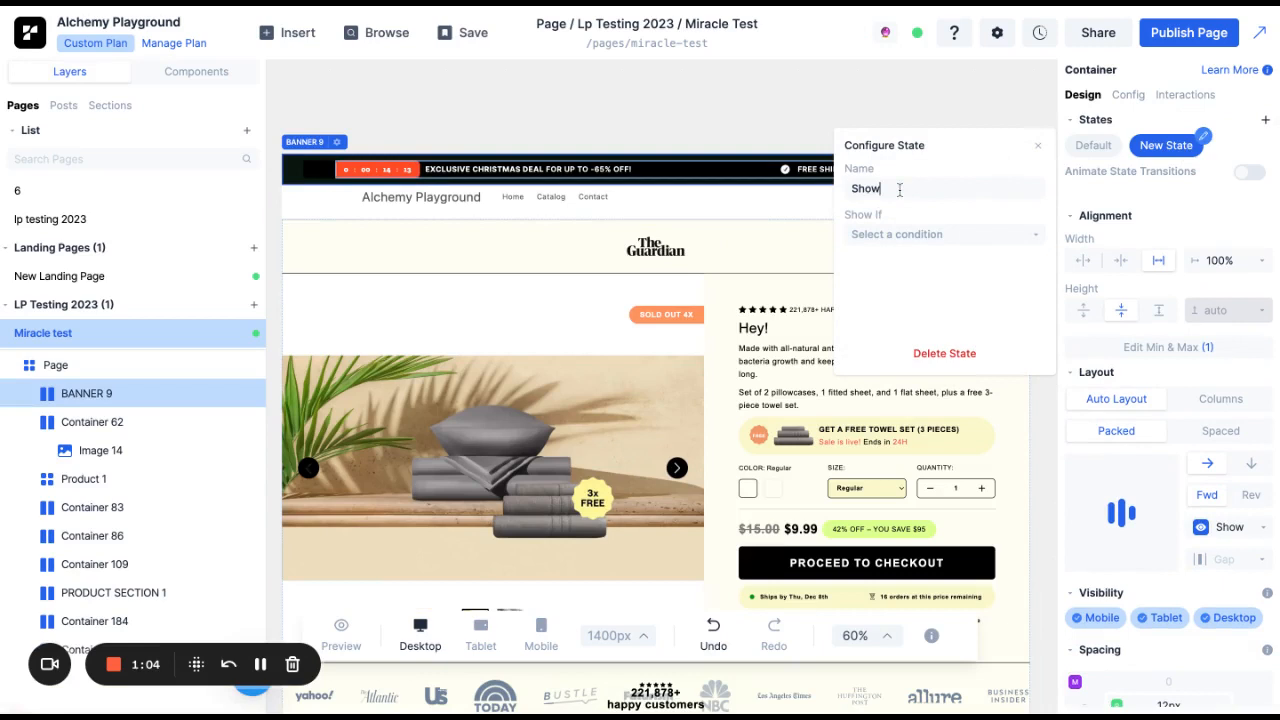
pyautogui.click(940, 232)
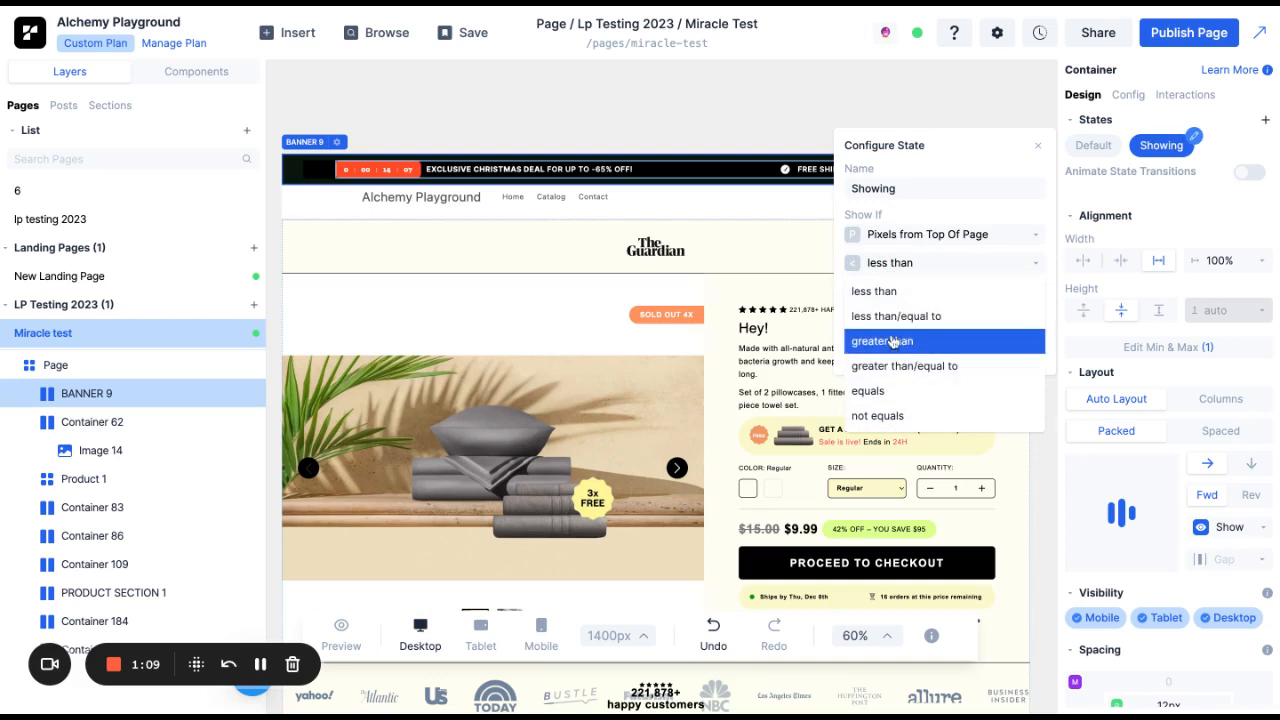
pyautogui.click(880, 340)
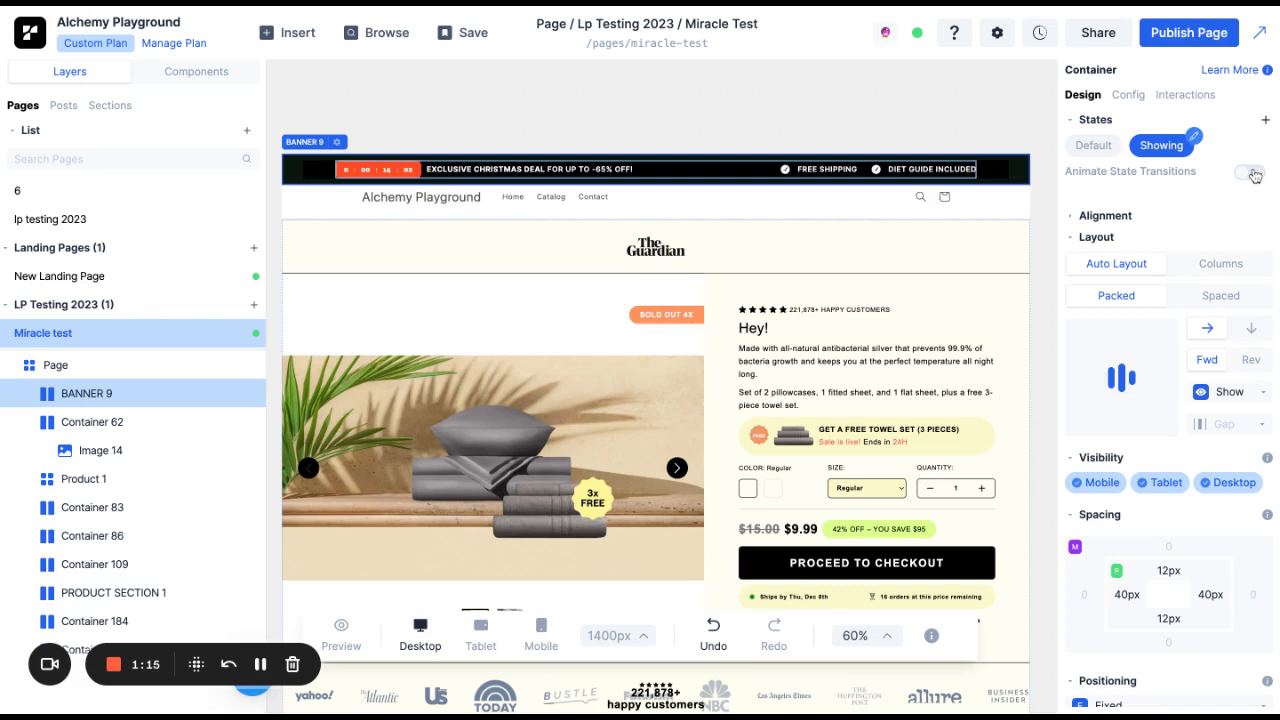
# Animate state transitions with Default opacity 0% and Showing opacity 100%
pyautogui.click(1248, 172)
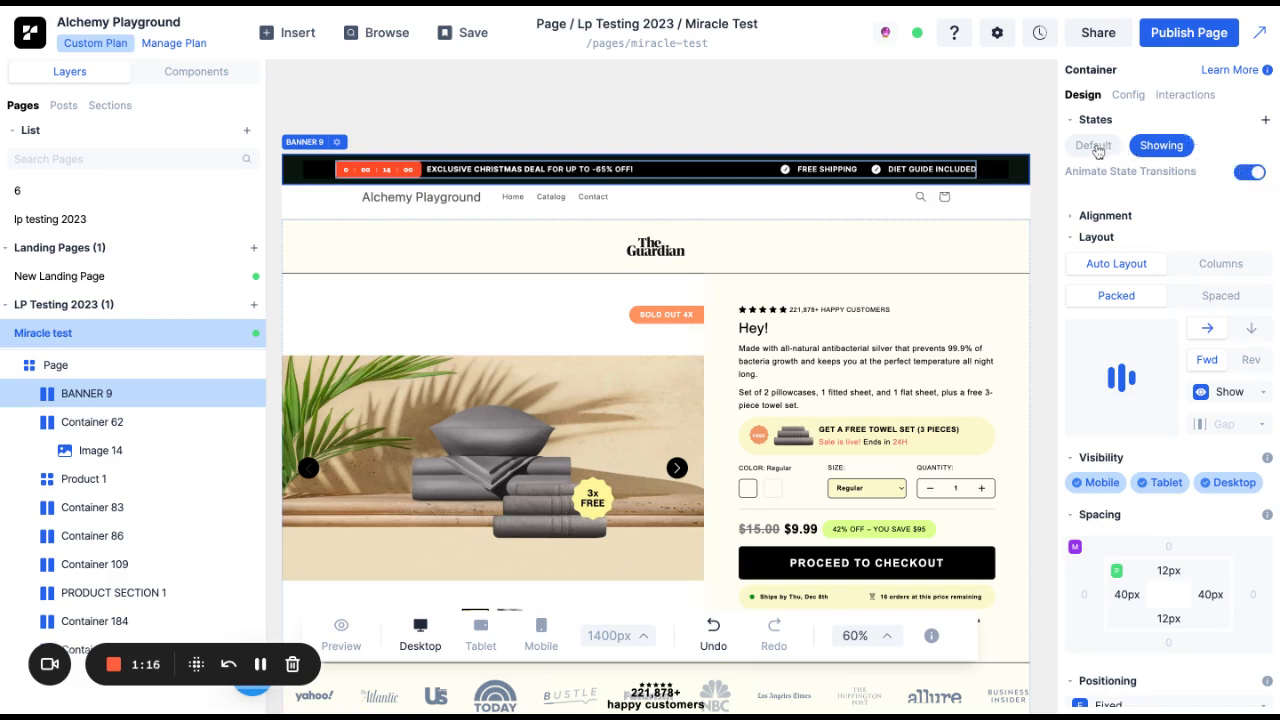
pyautogui.click(1092, 144)
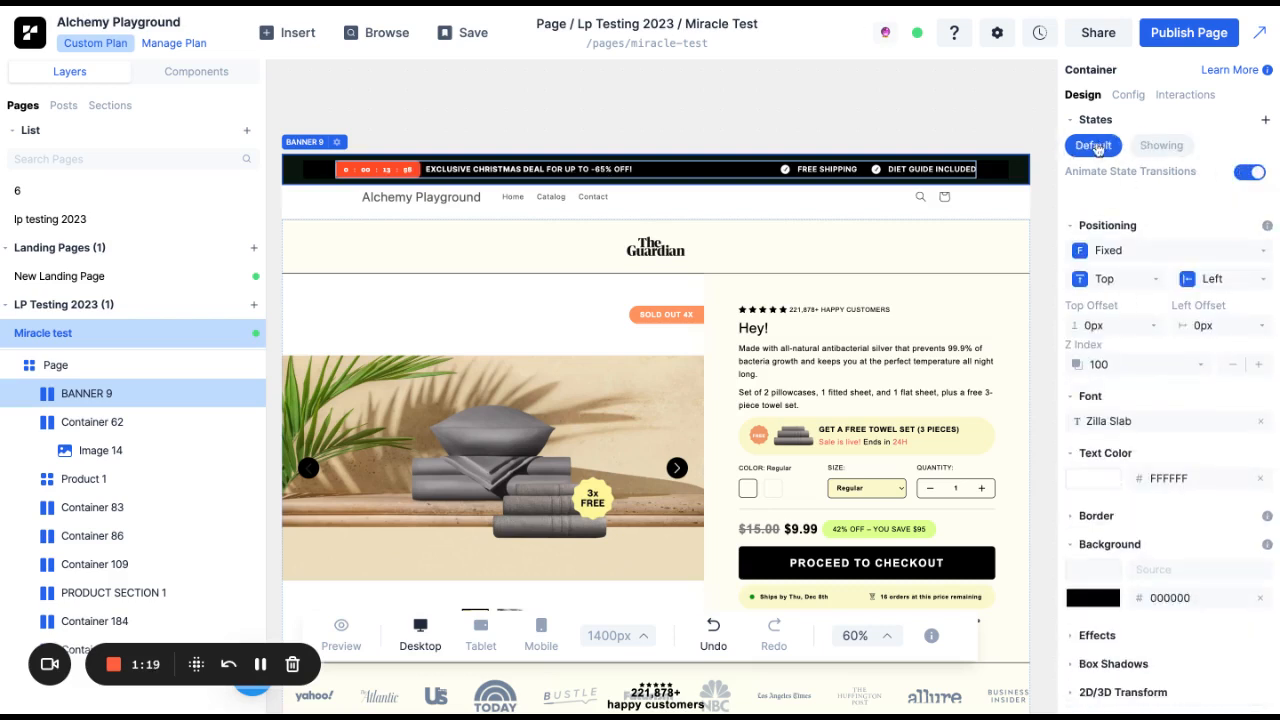
pyautogui.click(1096, 632)
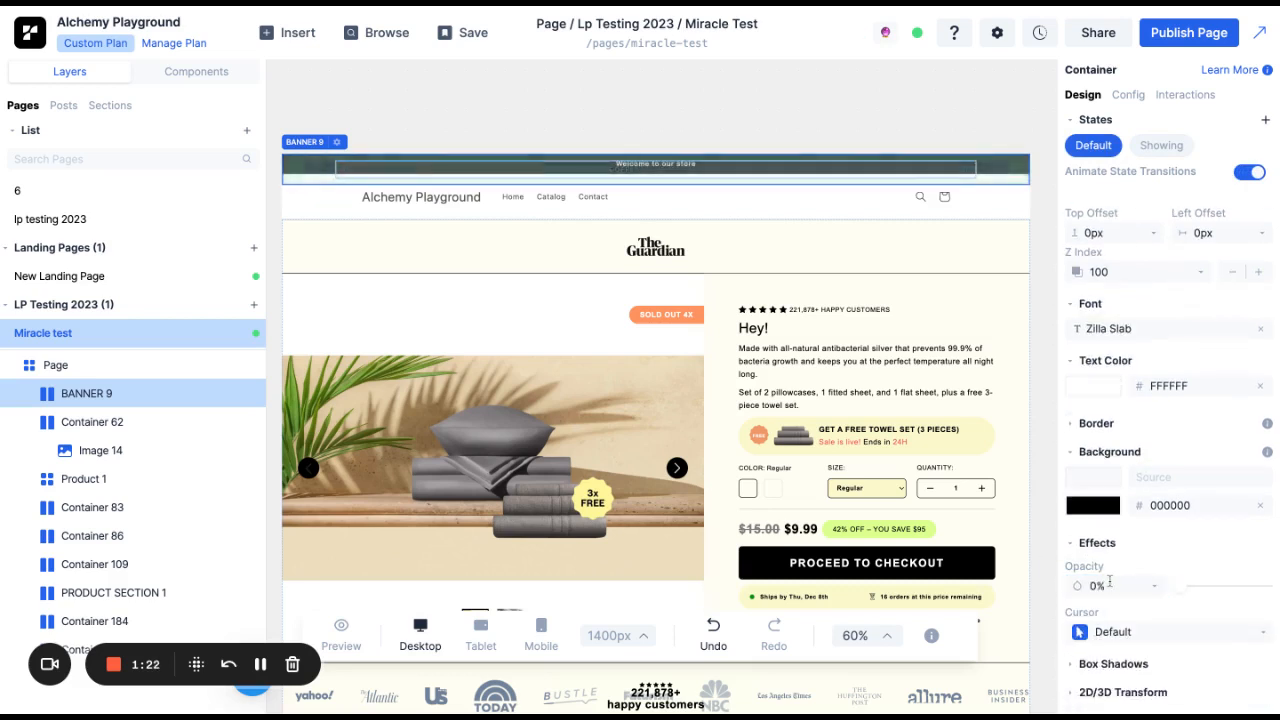
pyautogui.click(1160, 144)
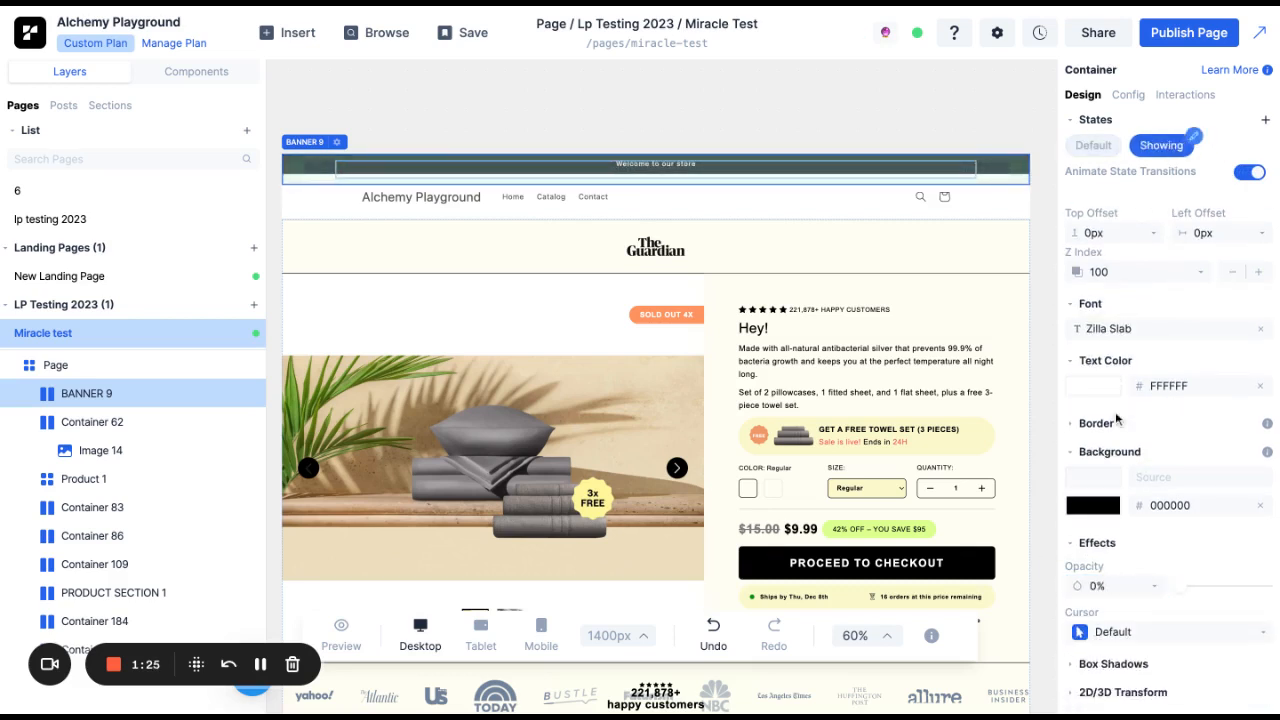
pyautogui.write('100%')
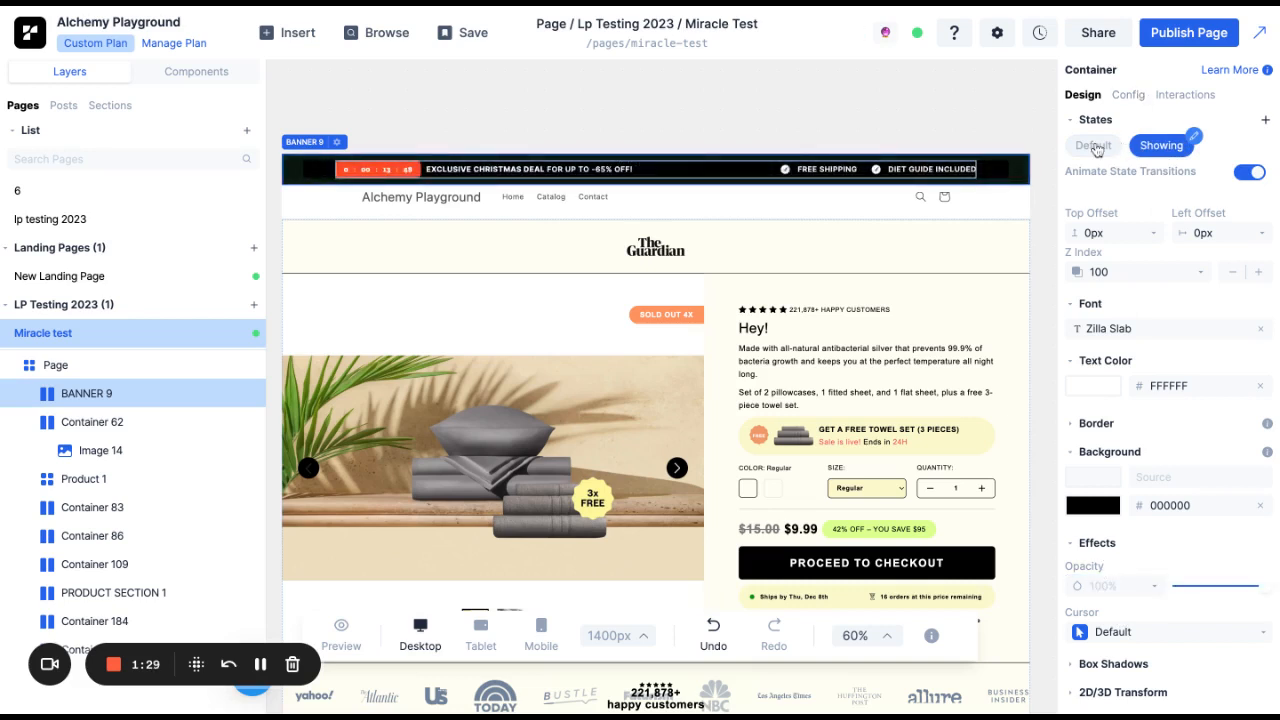
pyautogui.click(1092, 144)
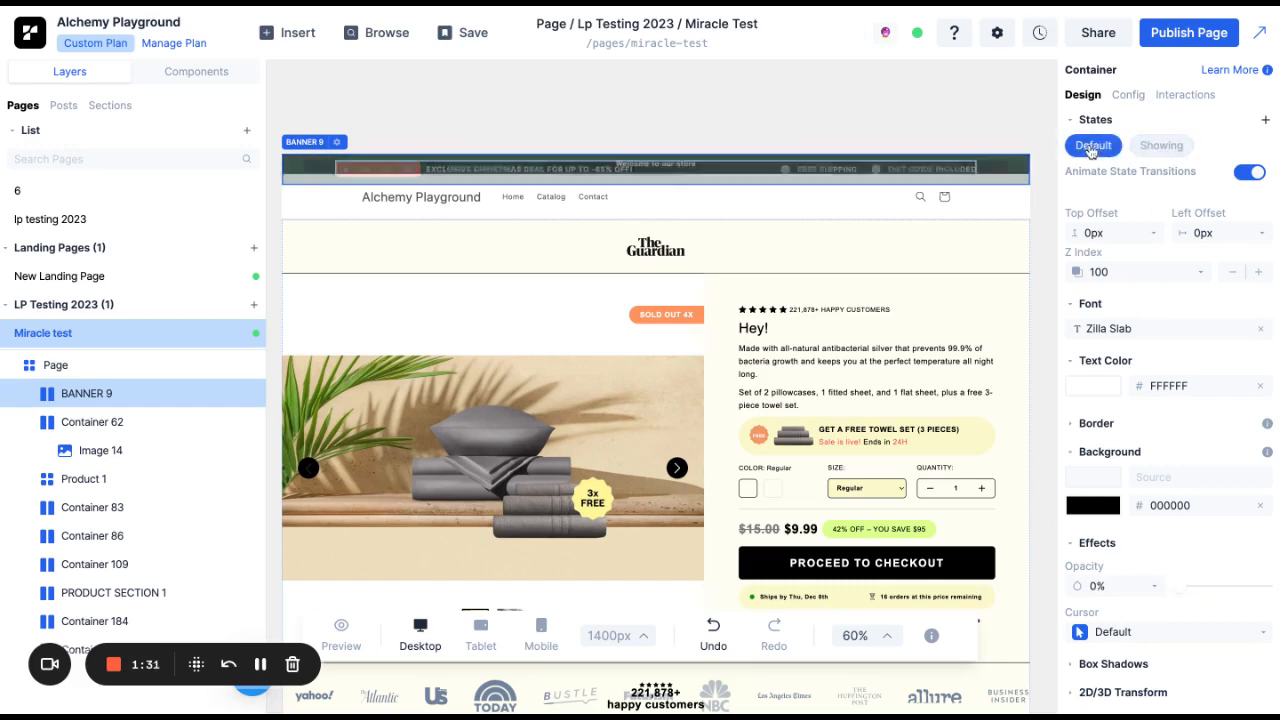
# Preview the page and scroll down to watch the banner fade in
pyautogui.click(1160, 144)
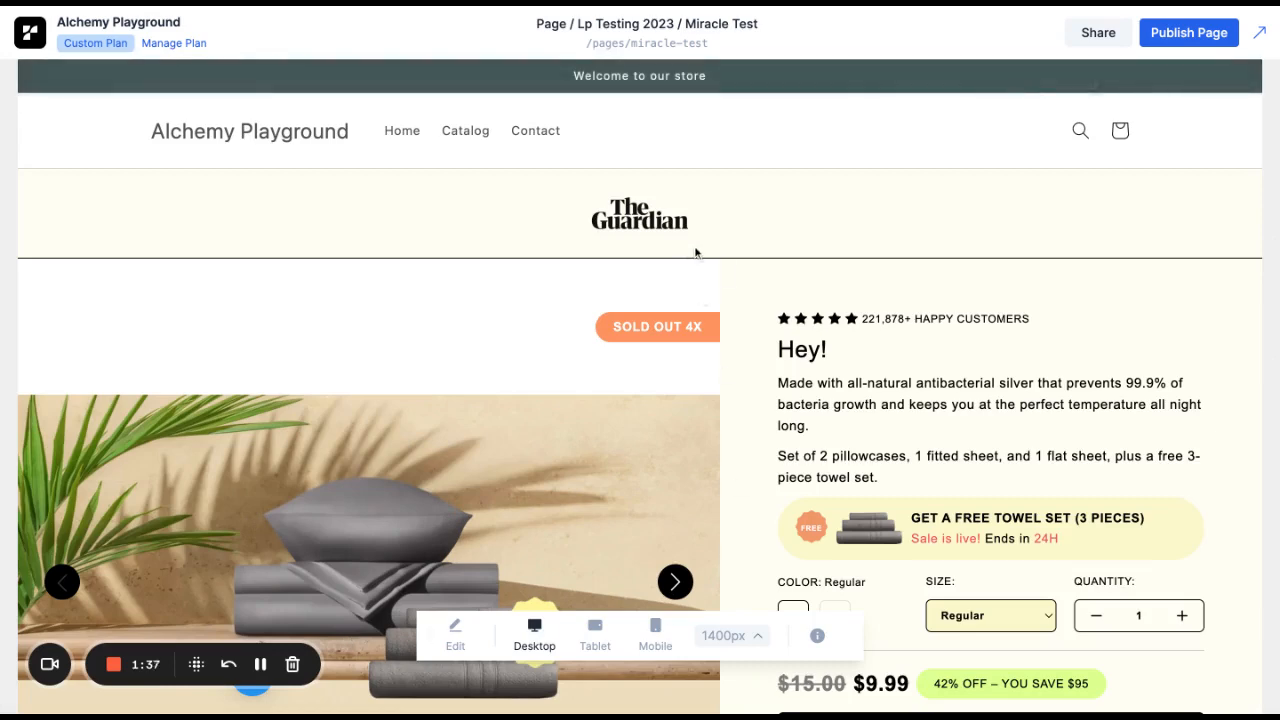
pyautogui.scroll(-3)
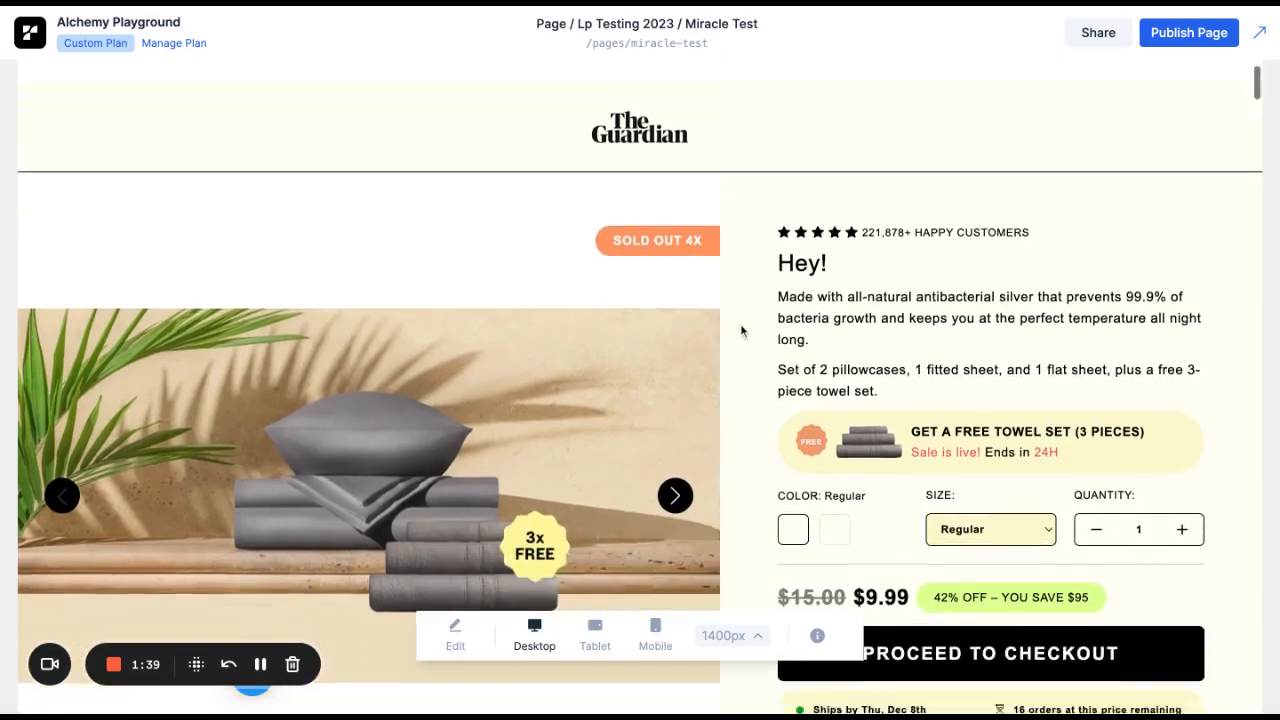
pyautogui.scroll(-3)
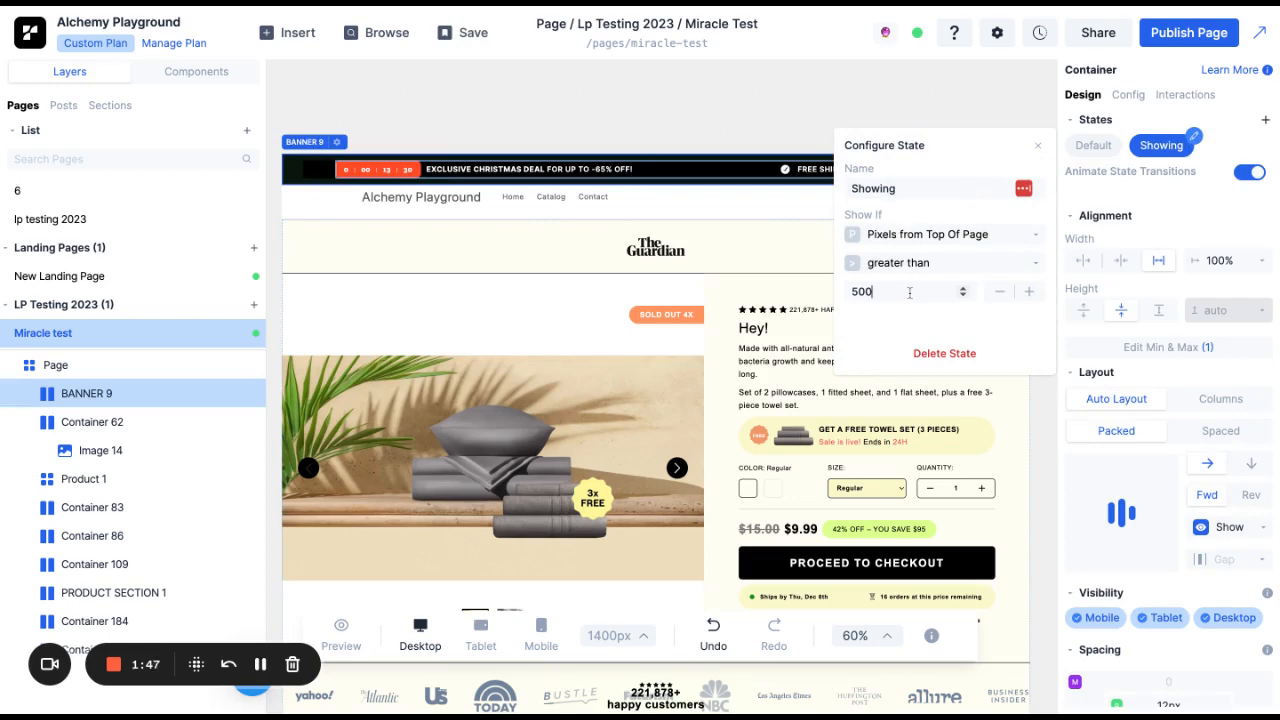
# Lower the Showing state's pixel threshold from 500 to 150
pyautogui.write('150')
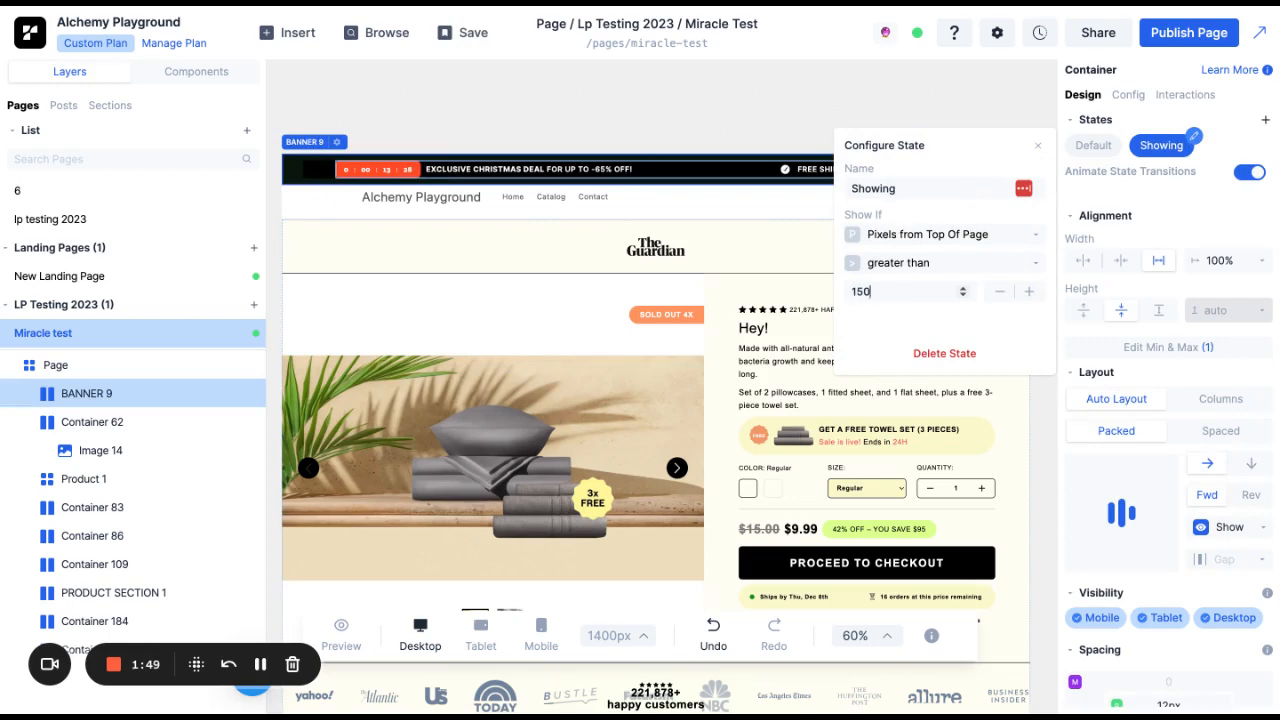